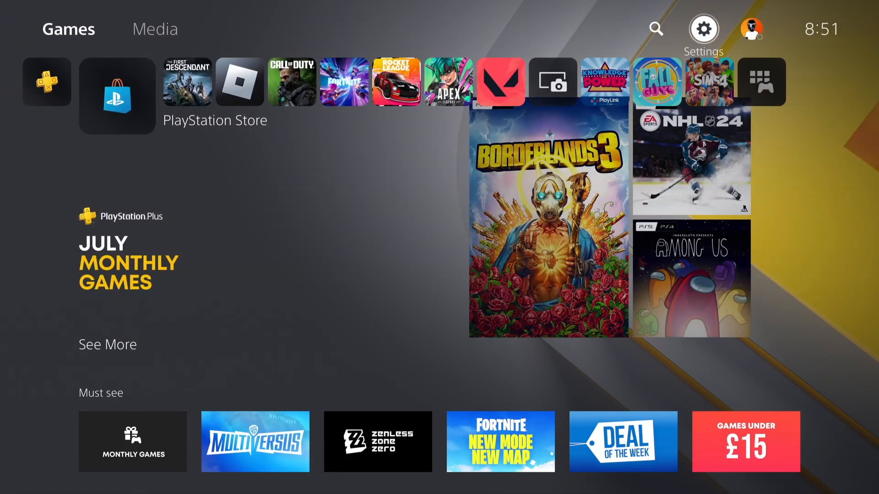
Reach the Account options under Users and Accounts in Settings
left_click(704, 28)
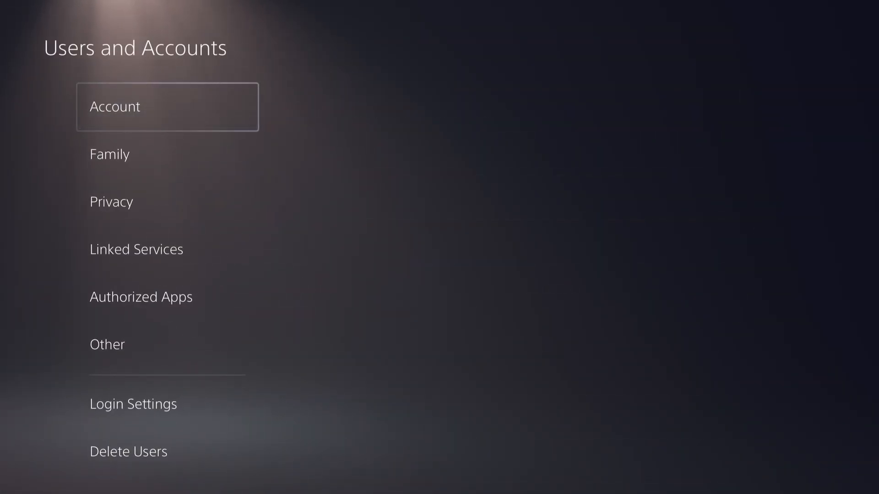
left_click(166, 107)
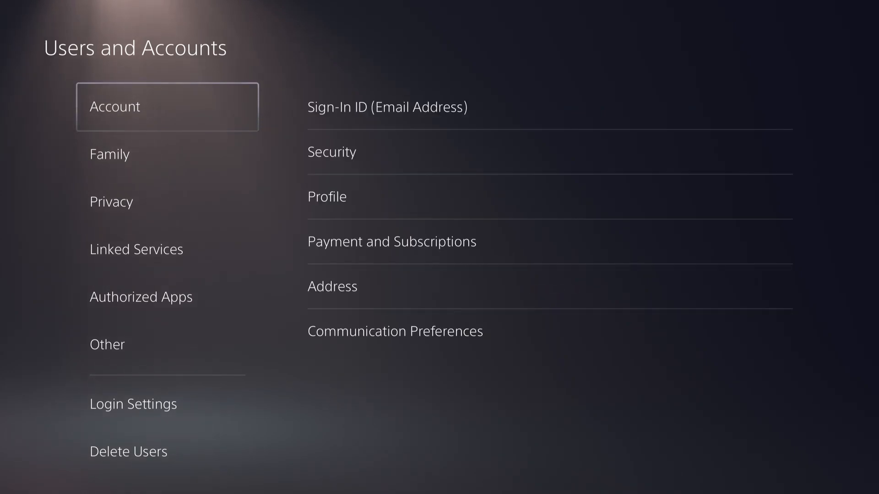
Go through Security to start the 2-Step Verification setup
left_click(332, 152)
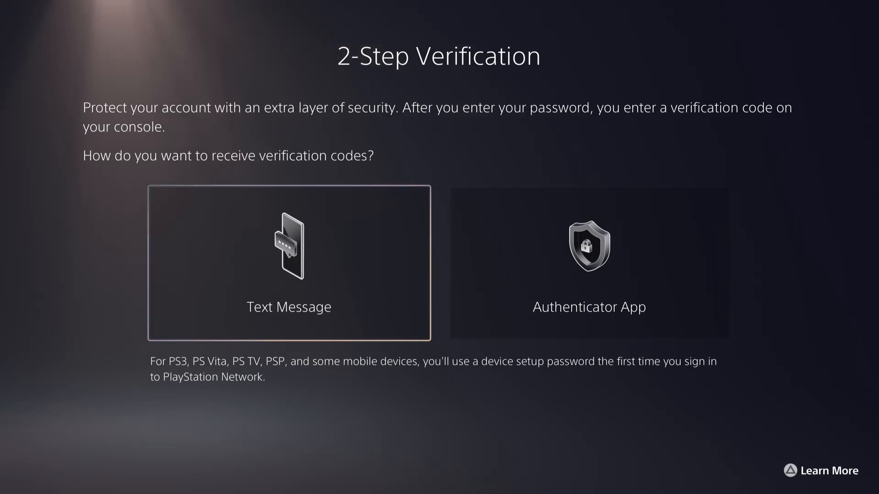
left_click(588, 263)
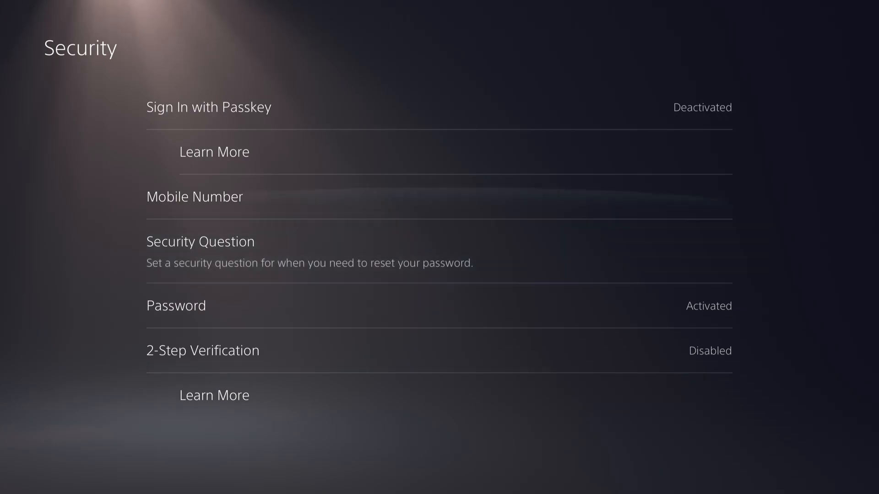
left_click(194, 197)
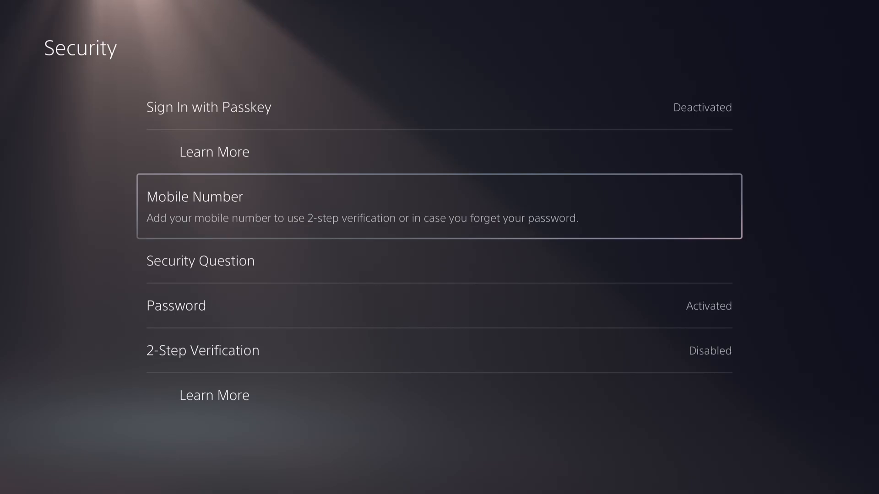
left_click(202, 350)
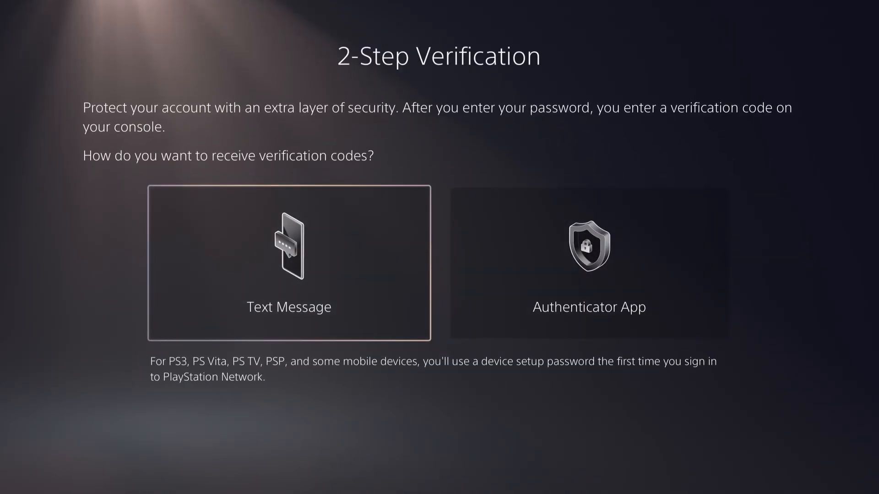
Choose Text Message to the number ending 5573 and continue to code entry
left_click(287, 264)
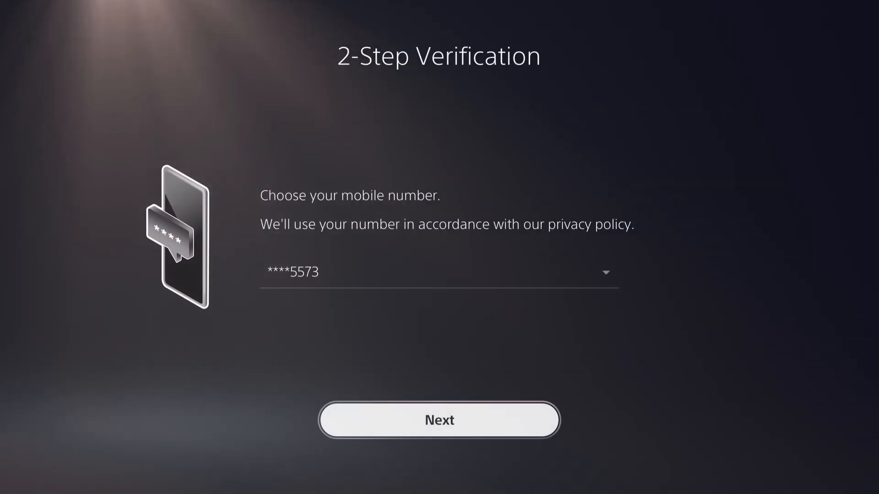
left_click(439, 420)
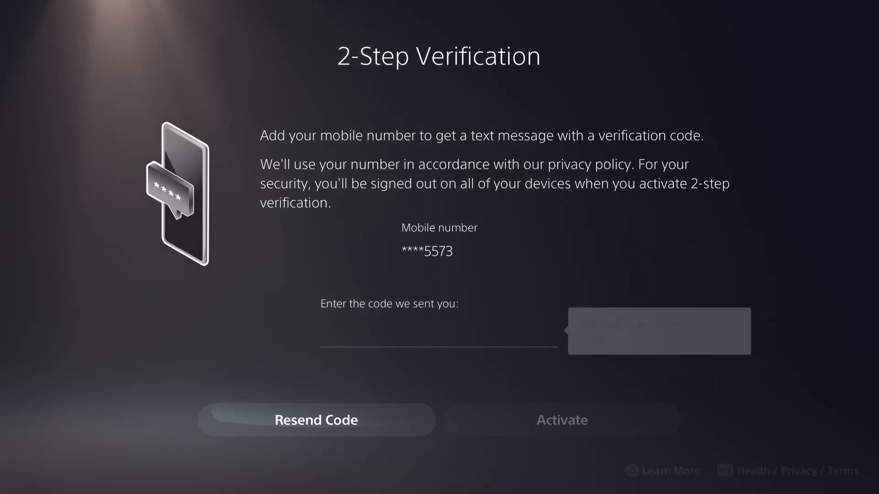
left_click(562, 419)
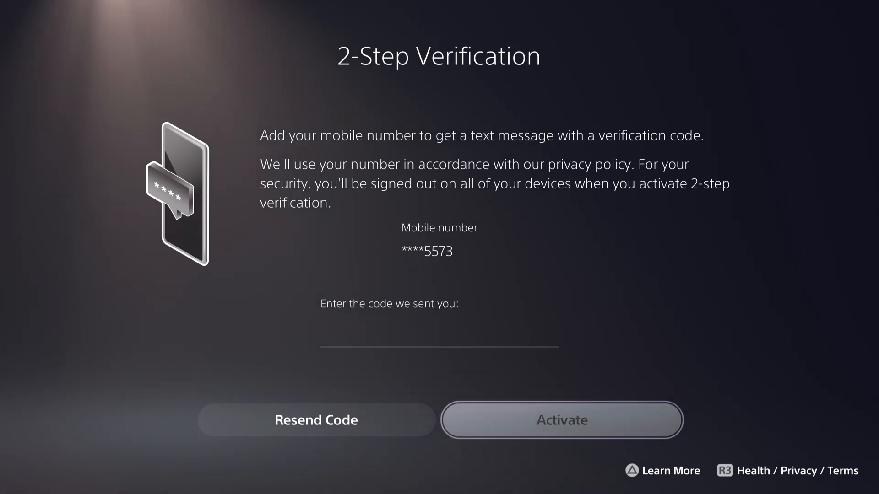
left_click(315, 420)
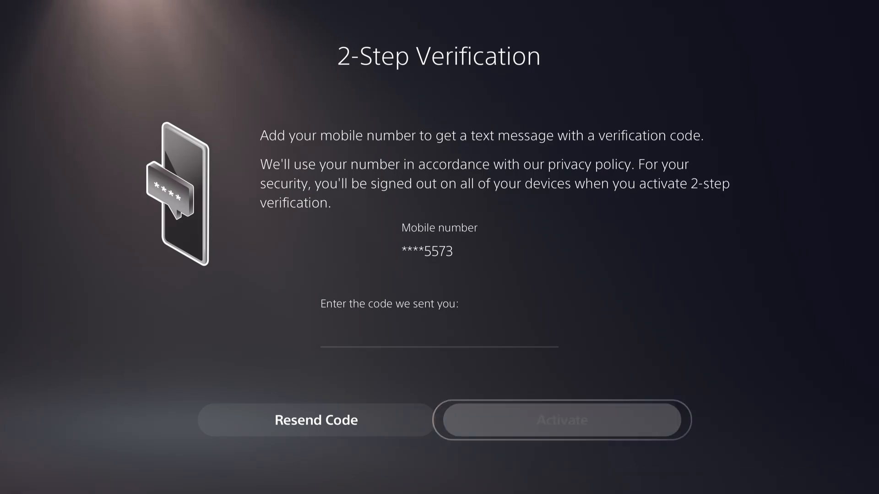